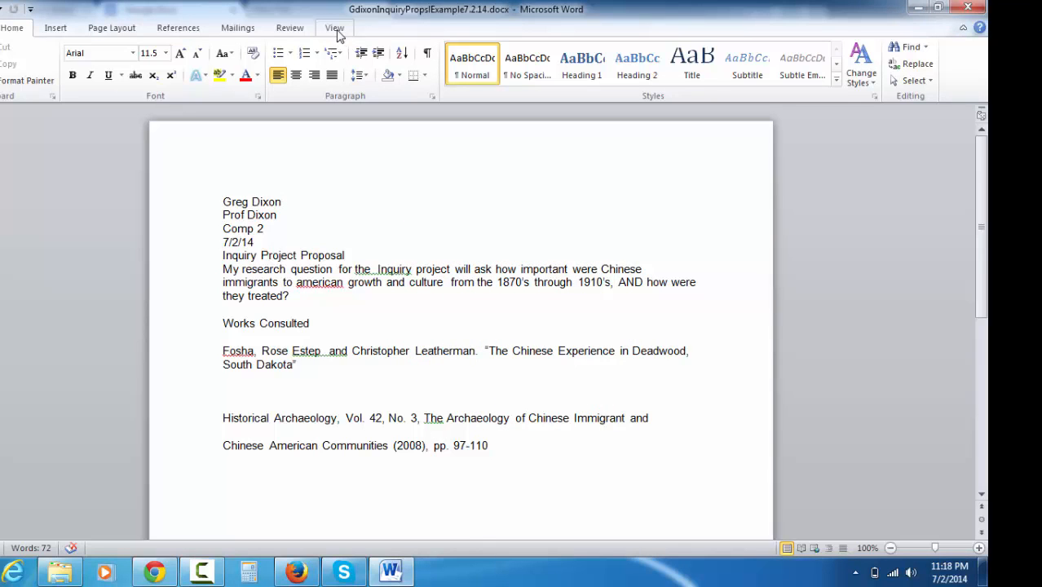
Turn on the ruler from the View tab, then return to the Home tab.
click(333, 27)
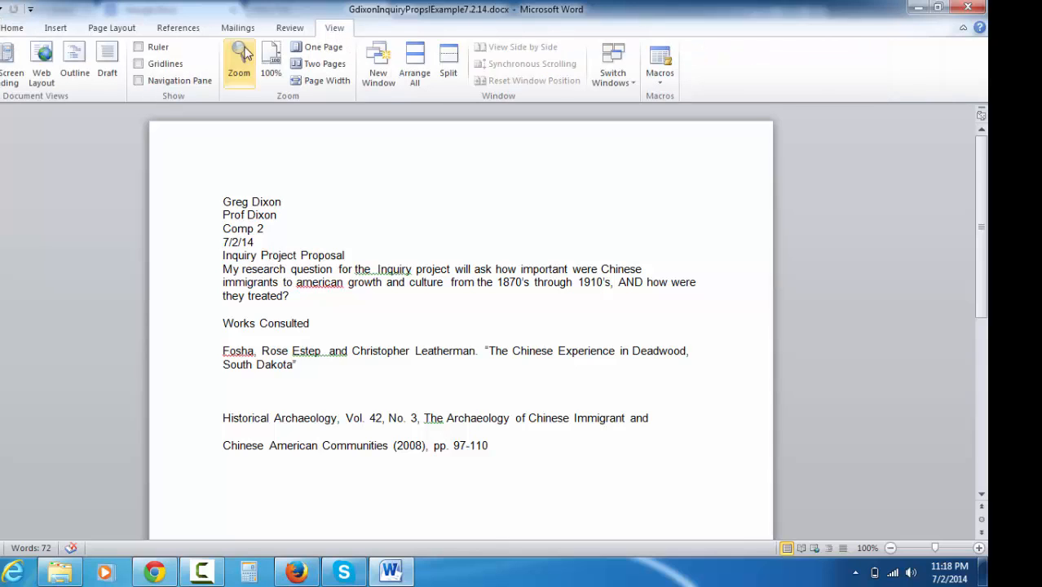
mouse_move(139, 47)
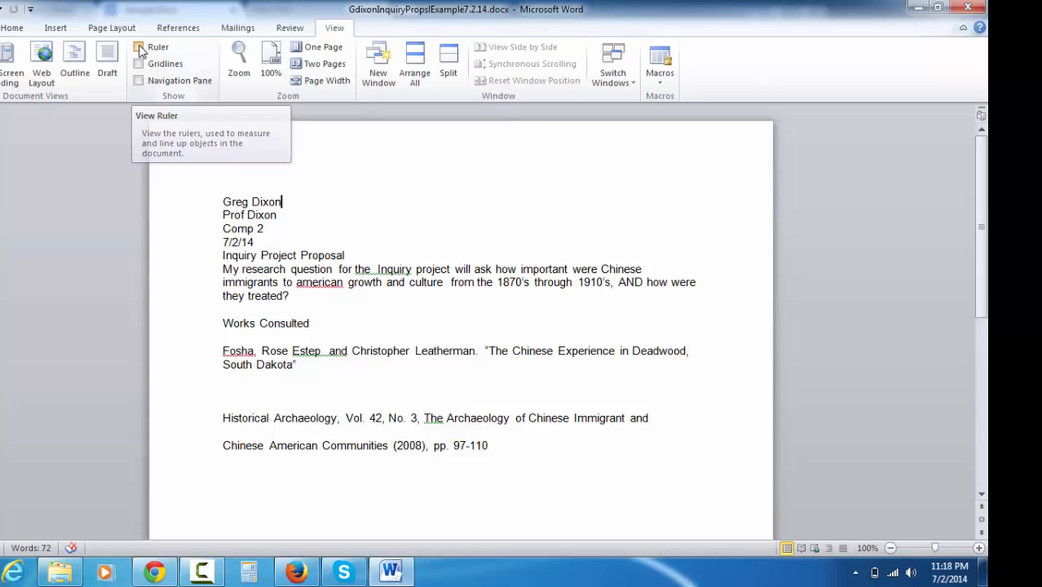
click(140, 46)
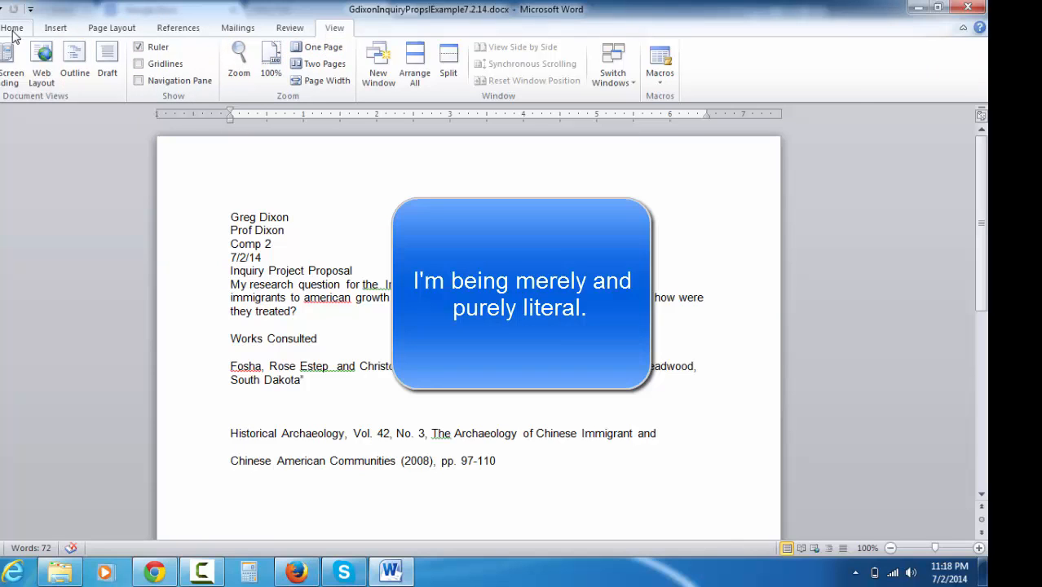
click(12, 26)
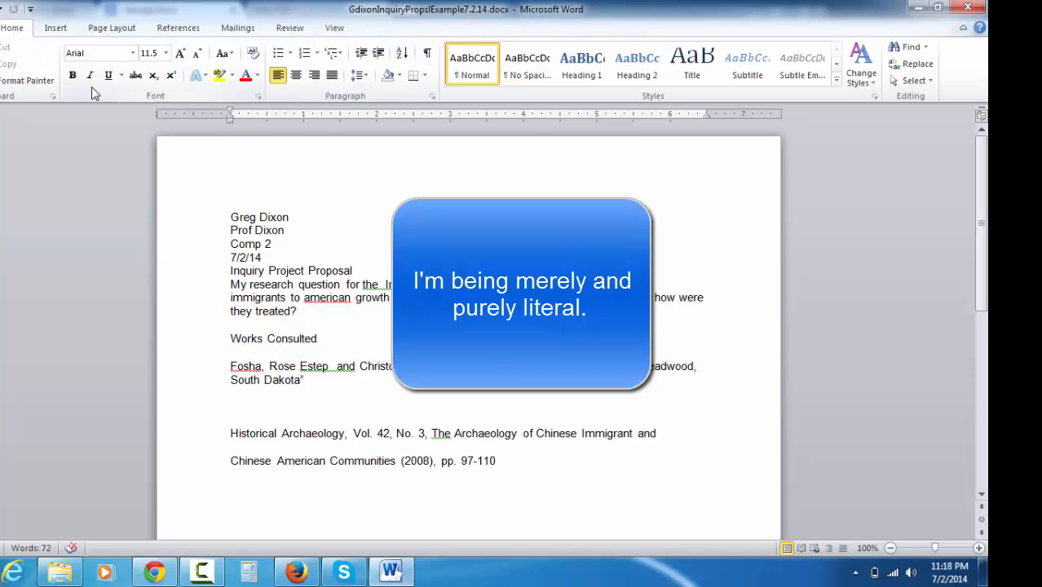
Toggle the Show/Hide ¶ paragraph and spacing marks in the proposal.
click(427, 53)
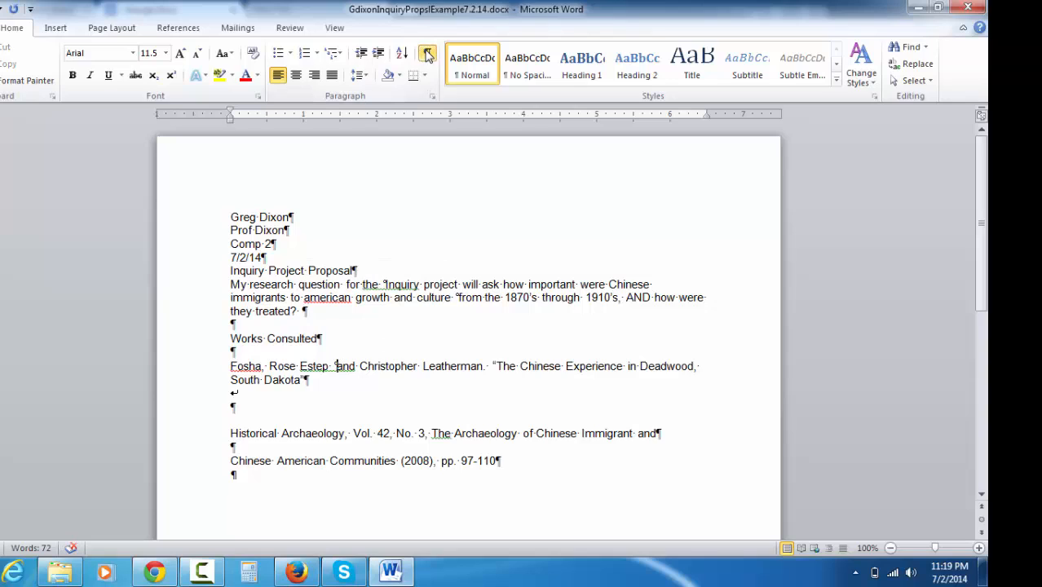
click(427, 53)
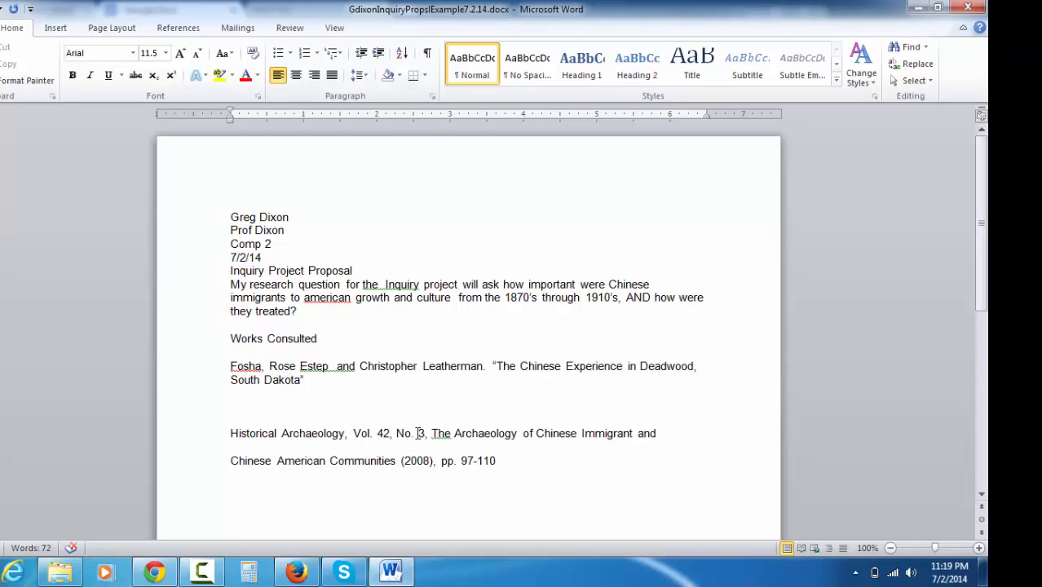
click(427, 53)
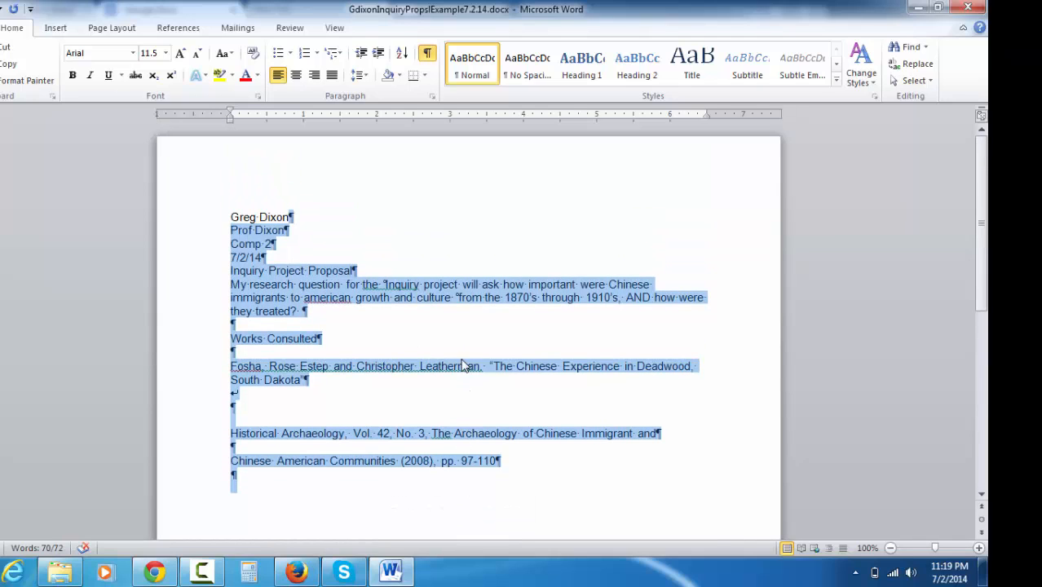
Select the whole proposal and apply 2.0 line spacing.
click(359, 75)
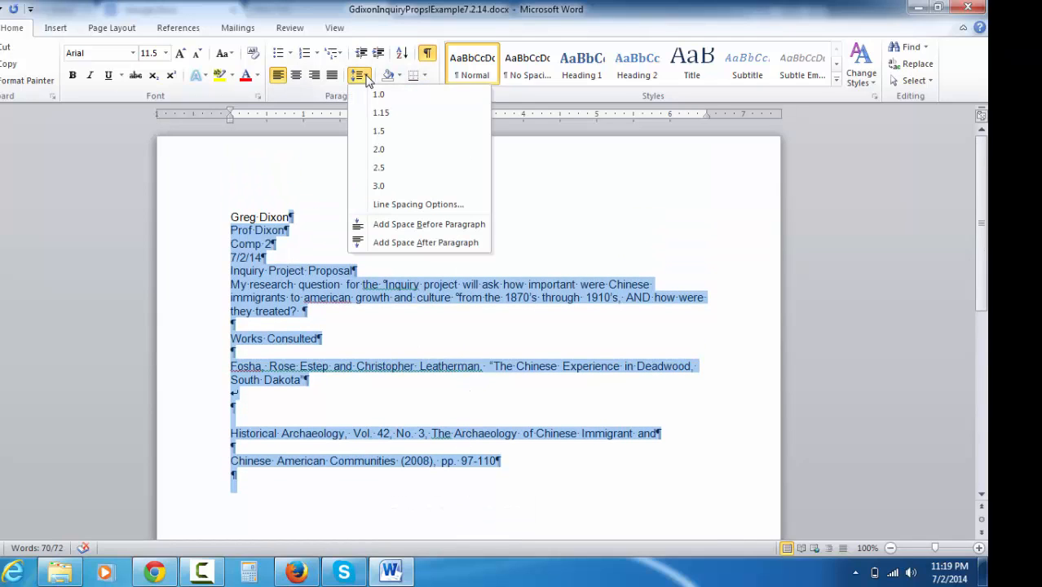
mouse_move(407, 134)
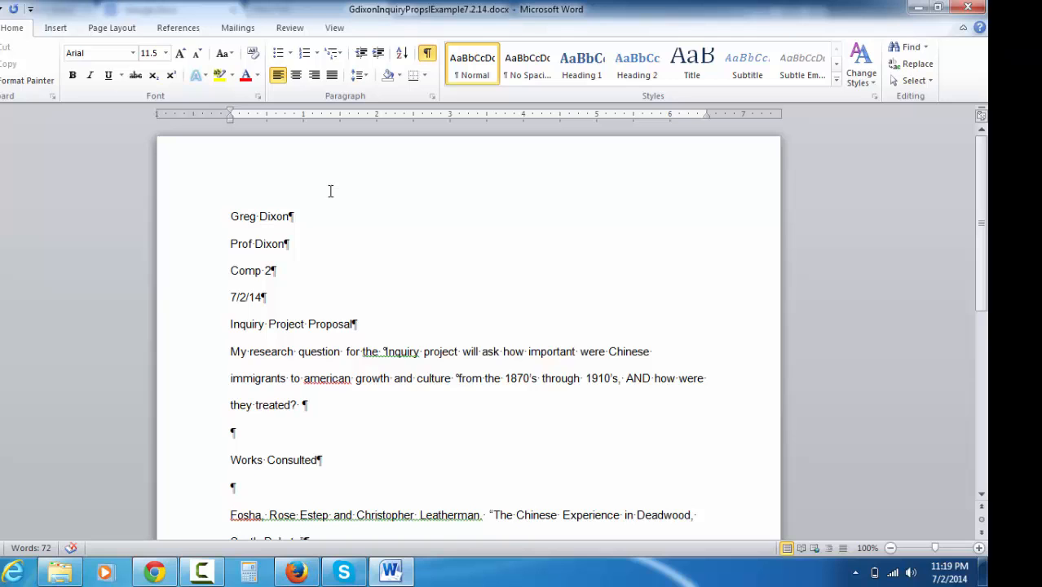
key(ctrl+a)
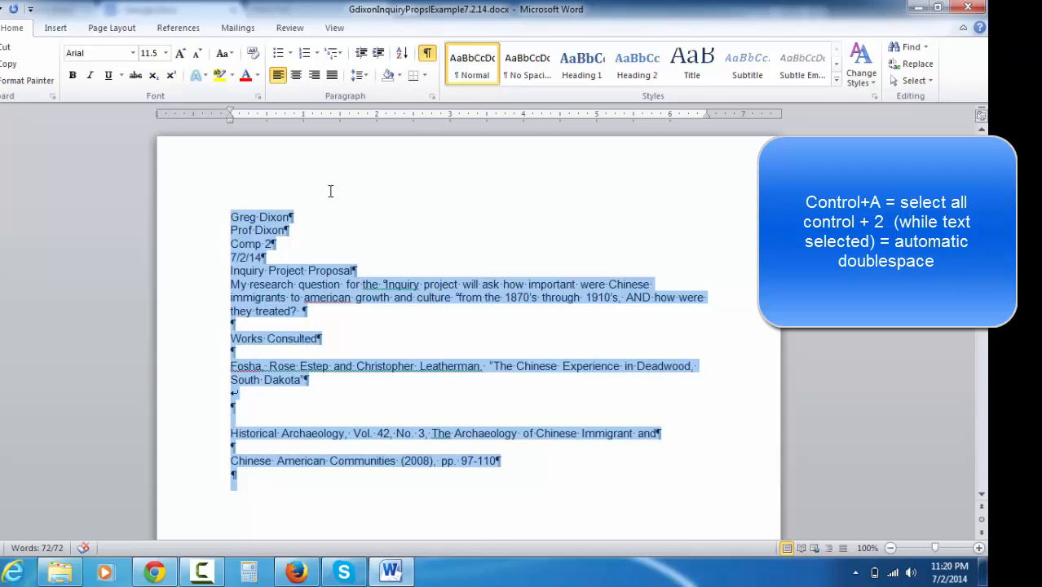
key(ctrl+2)
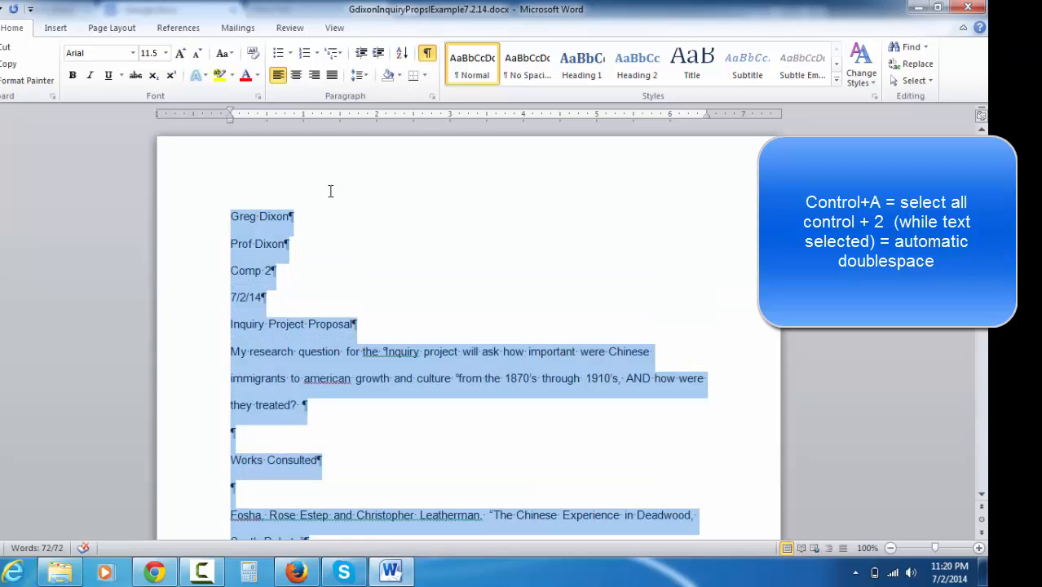
mouse_move(340, 226)
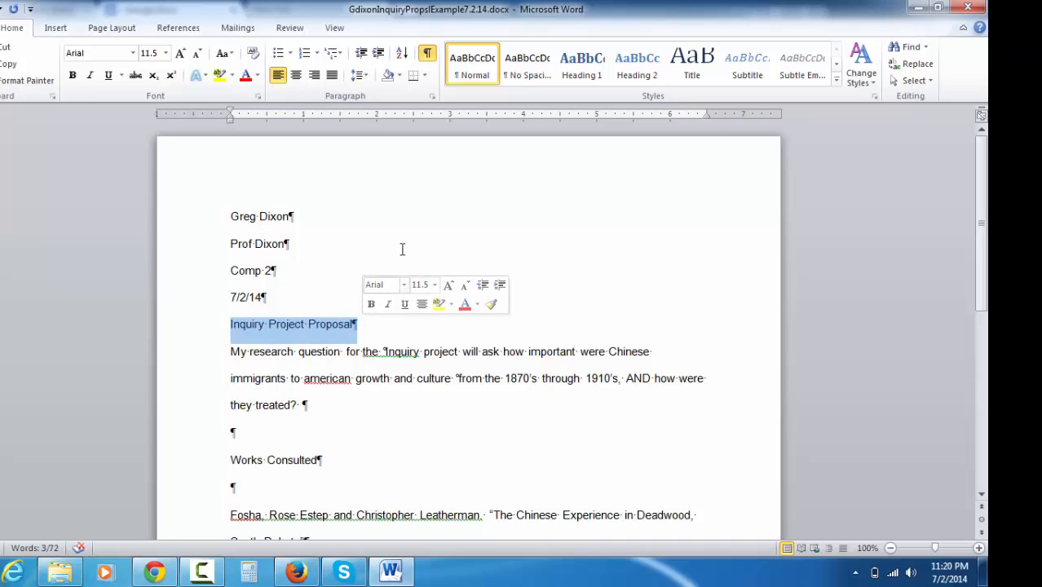
mouse_move(383, 285)
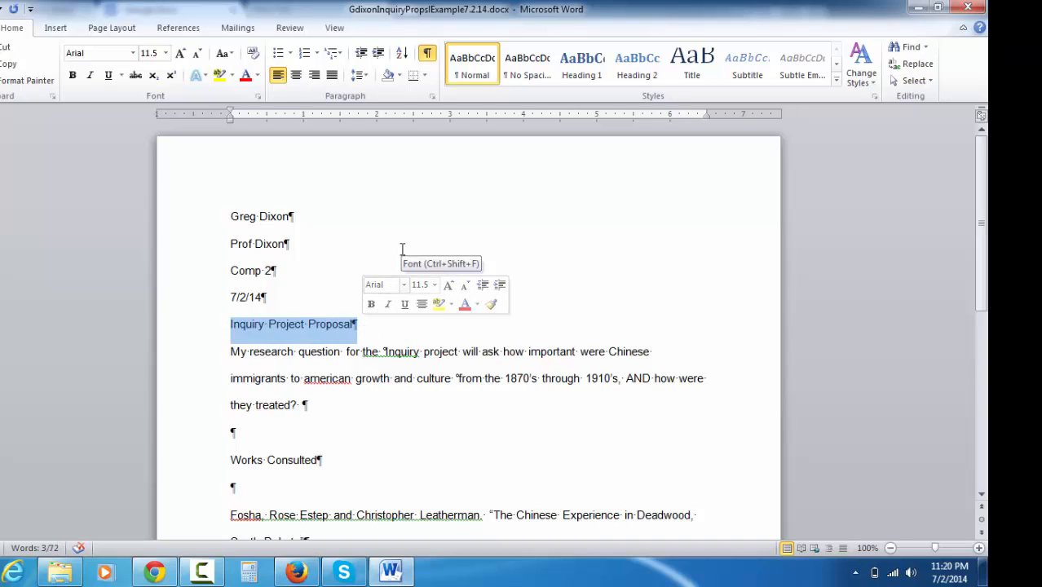
Centre the 'Inquiry Project Proposal' title line.
click(296, 75)
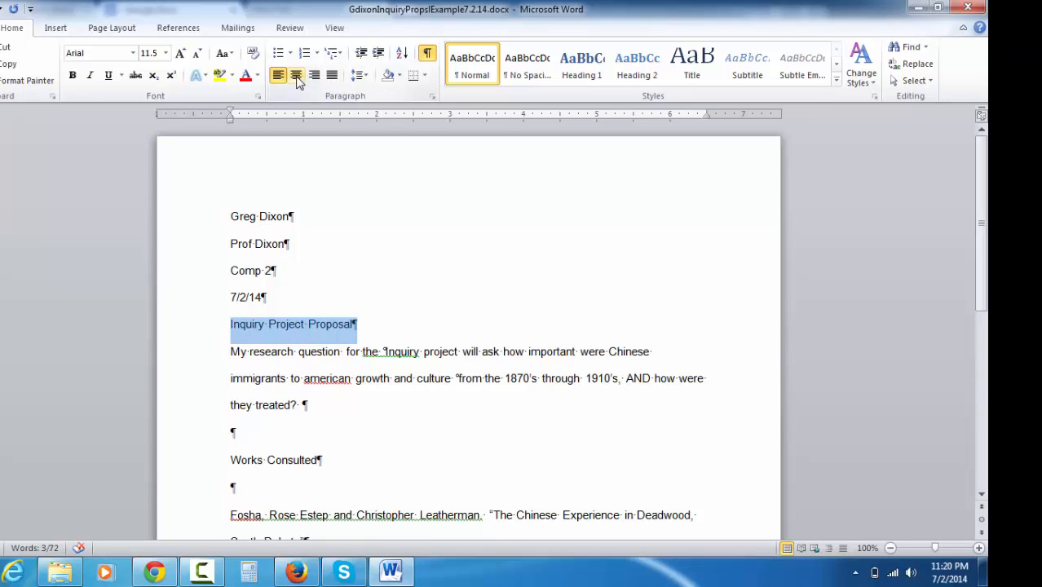
click(295, 75)
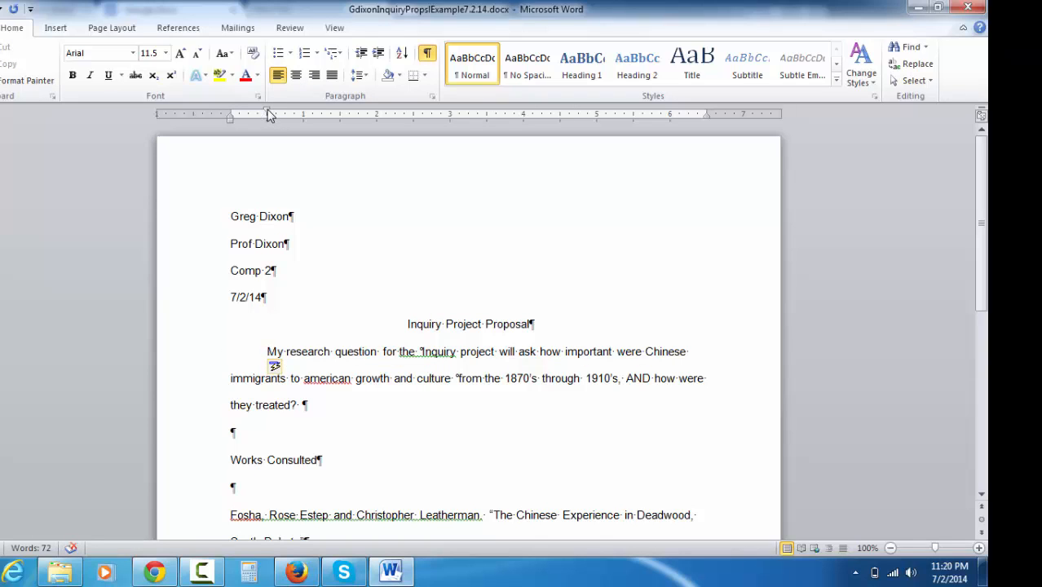
mouse_move(269, 115)
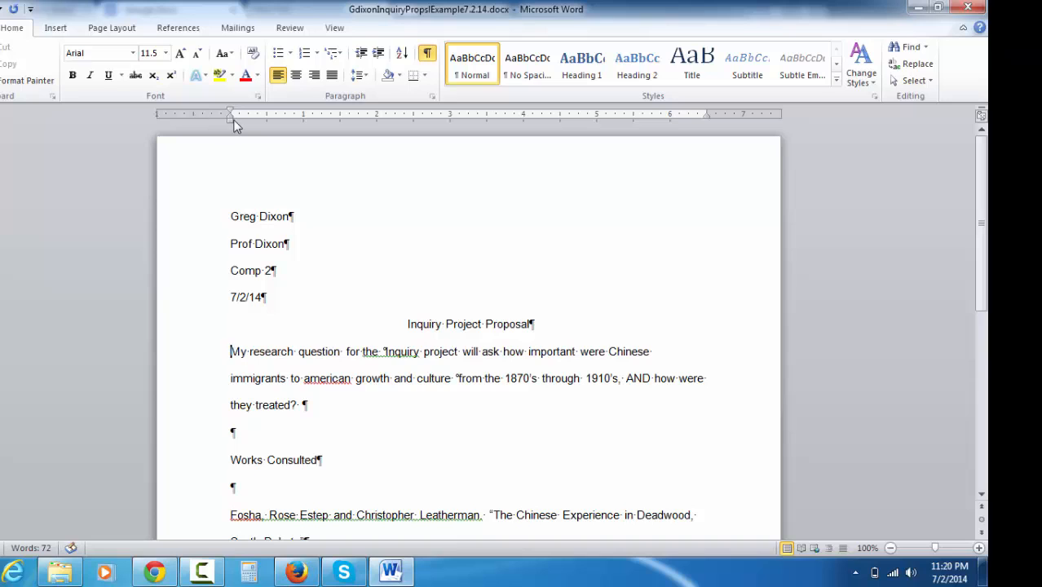
mouse_move(231, 111)
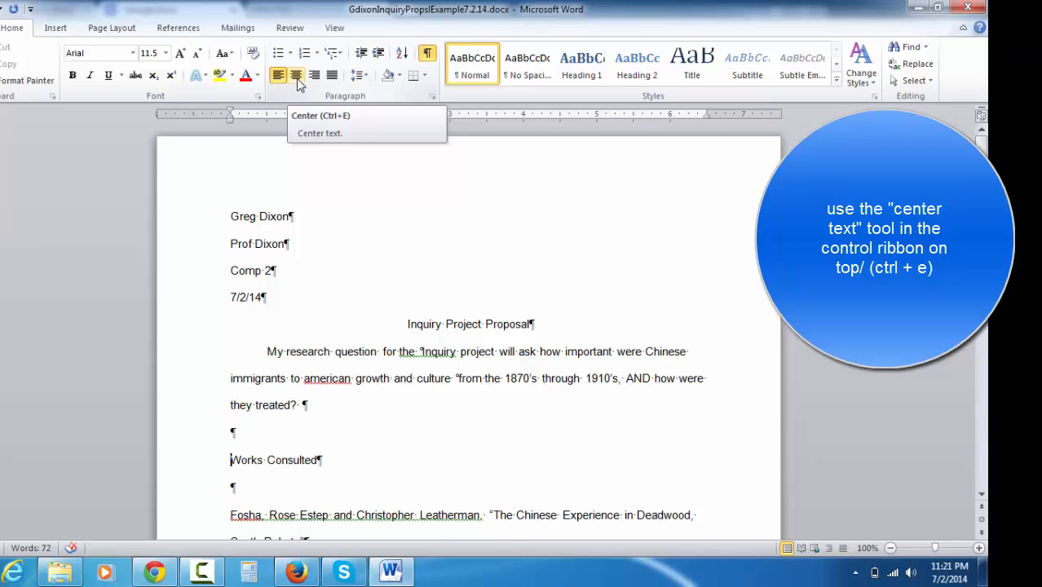
Centre the 'Works Consulted' heading.
click(296, 75)
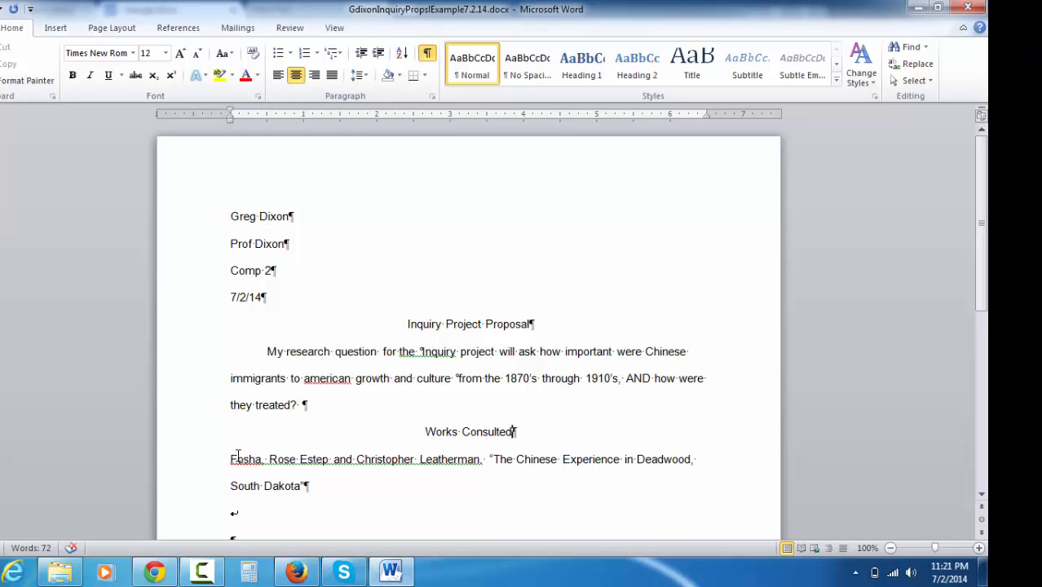
mouse_move(365, 446)
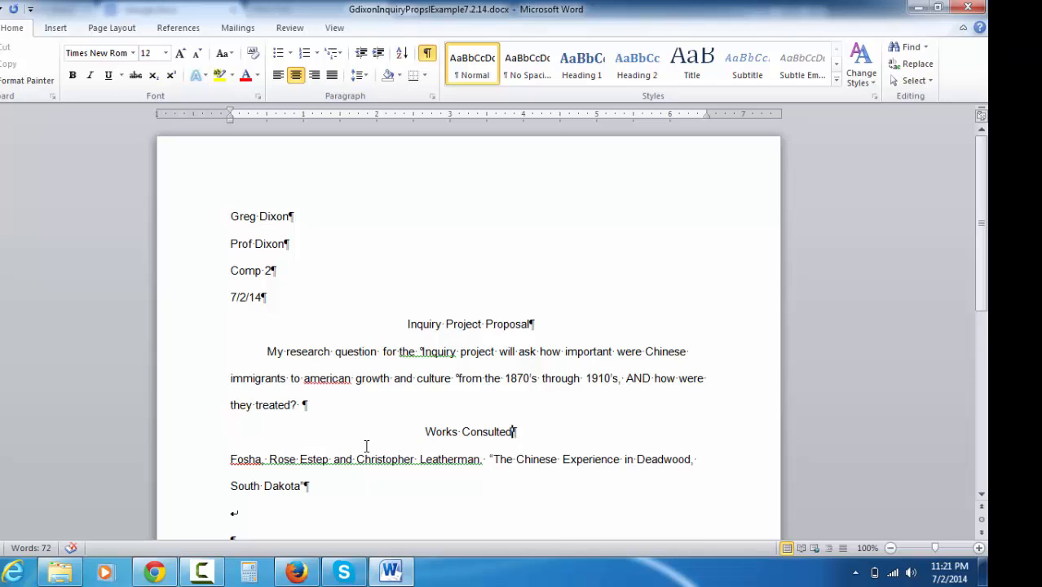
scroll(down, 3)
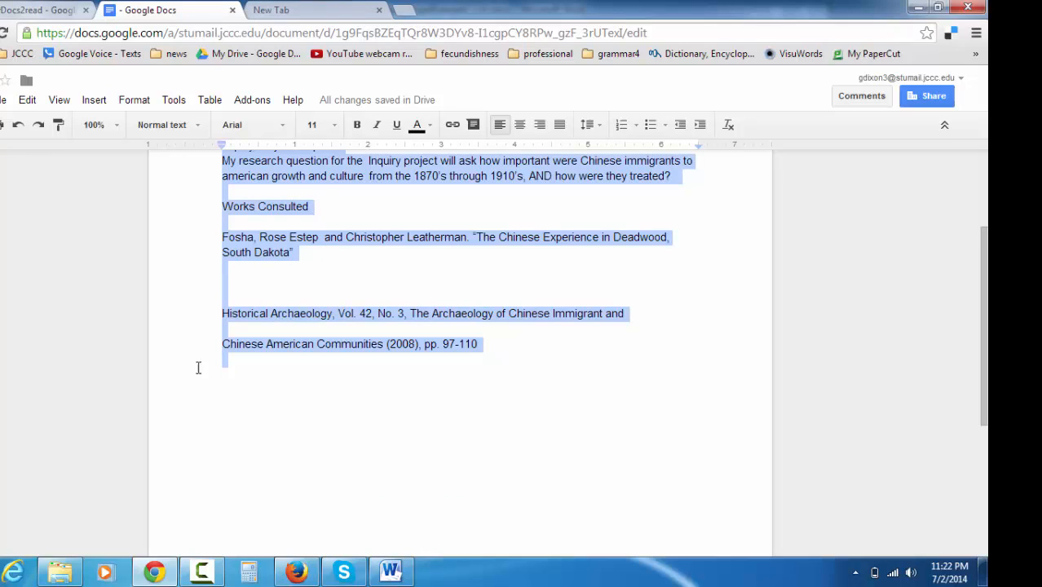
Click in the Google Docs draft to clear the whole-document selection.
click(391, 571)
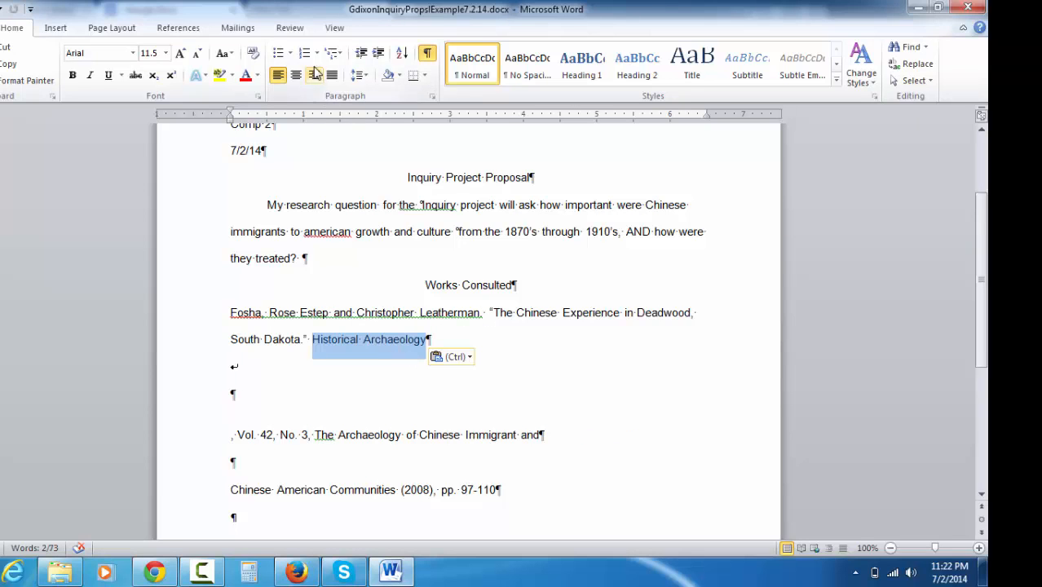
Italicize 'Historical Archaeology' and select the citation's volume and issue numbers.
click(89, 75)
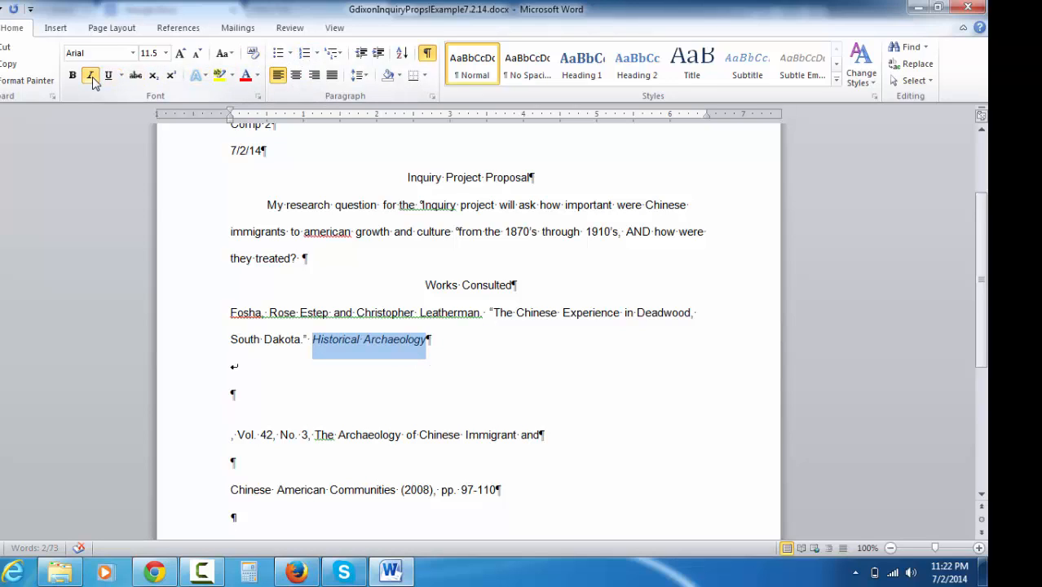
click(90, 75)
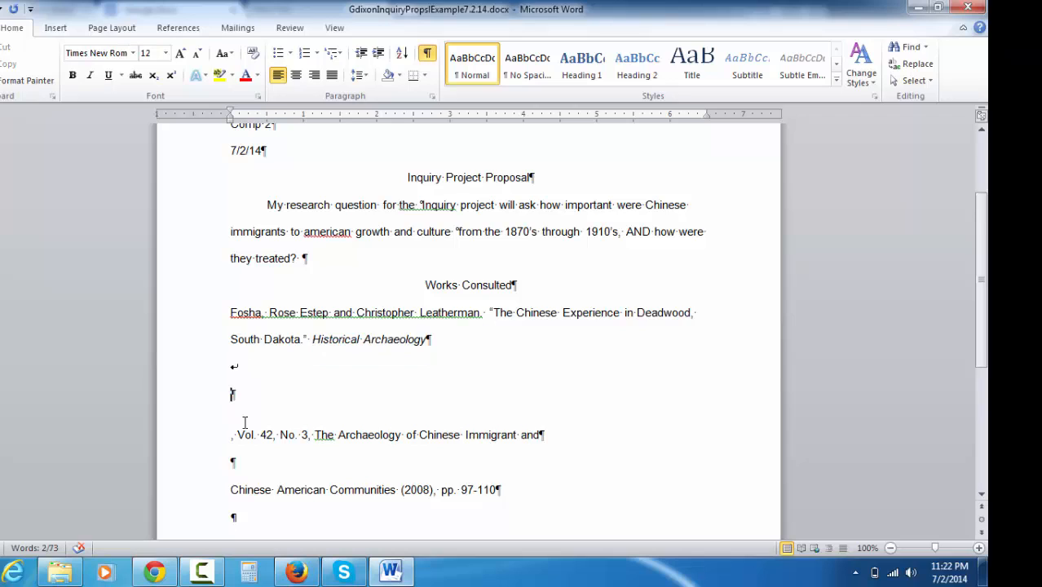
drag(237, 434, 279, 434)
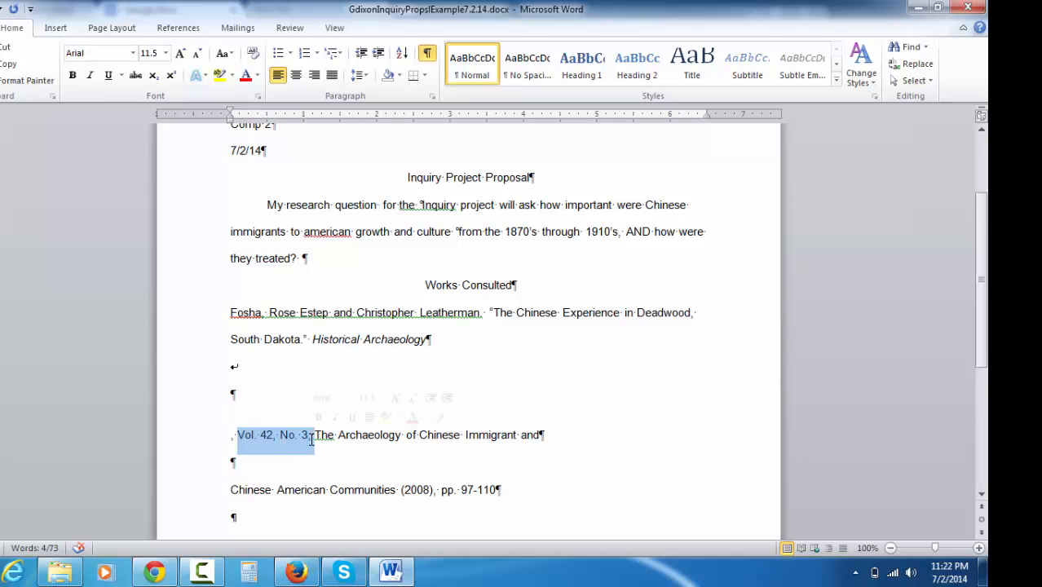
mouse_move(306, 515)
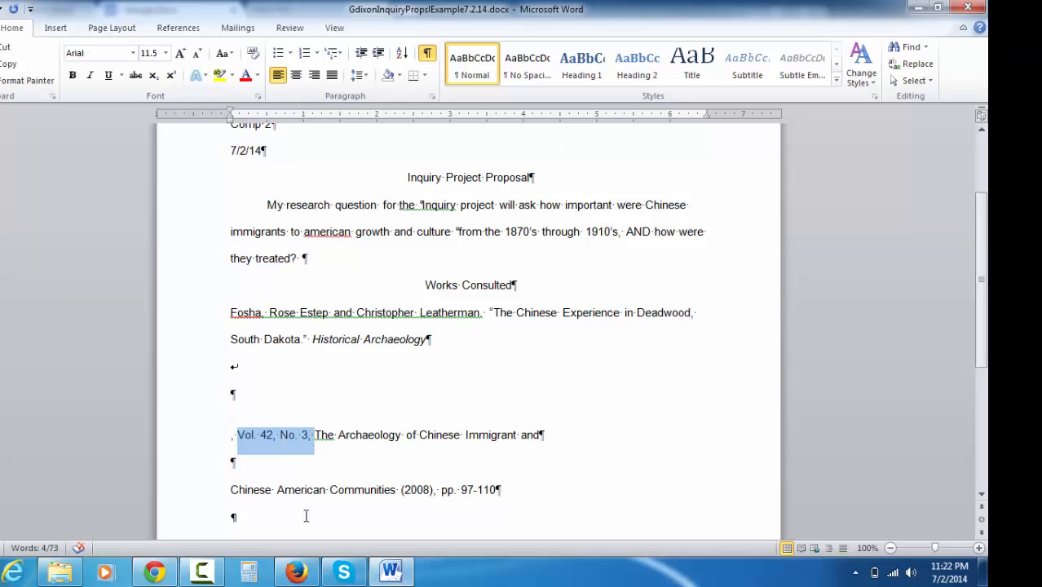
mouse_move(247, 571)
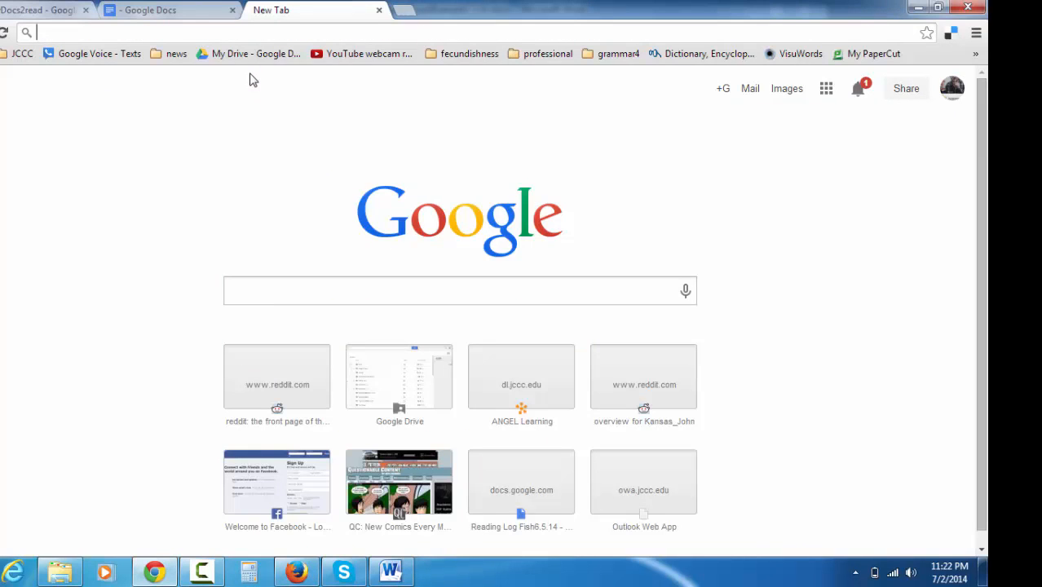
Search Chrome for 'norton mla' and scroll through the results.
text(not)
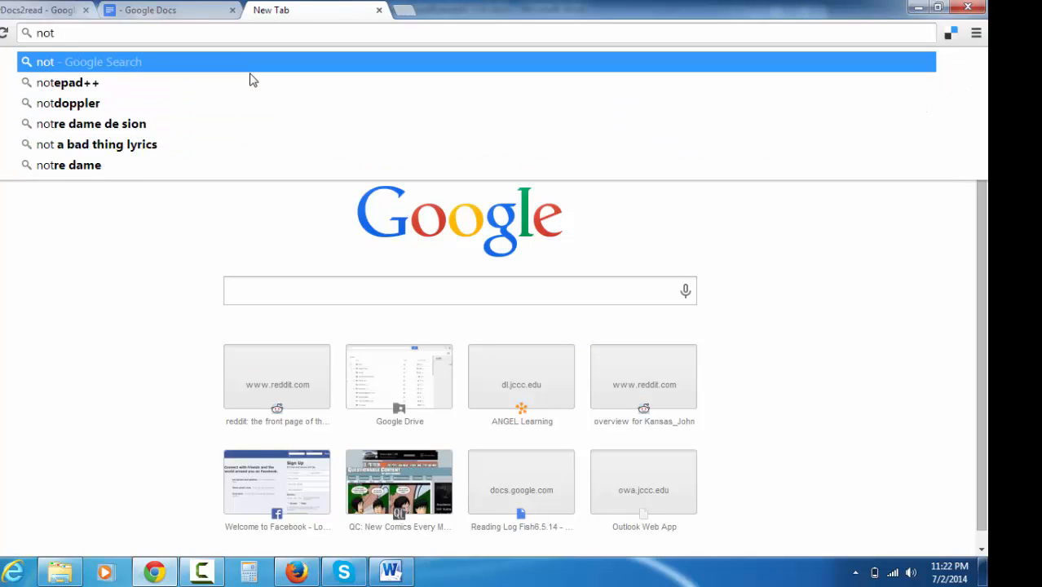
text(norton ml)
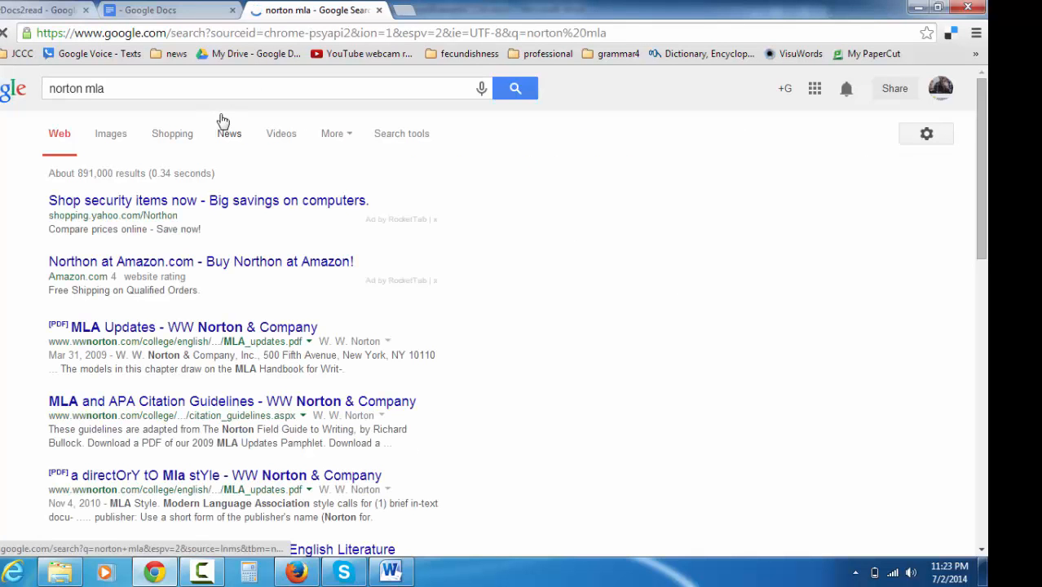
scroll(down, 3)
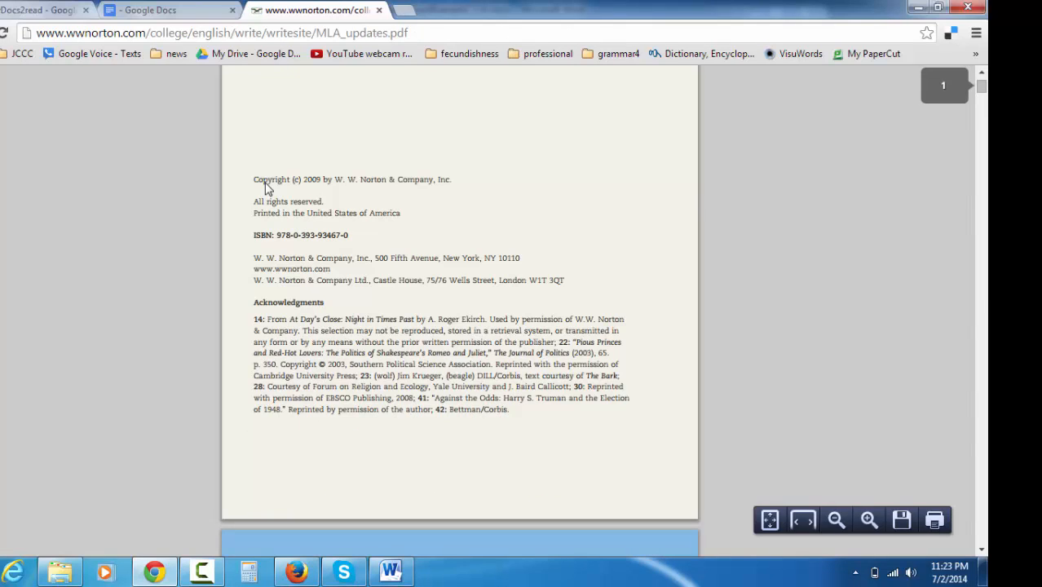
Scroll the Norton PDF contents down to the page 21 periodical article model.
scroll(down, 3)
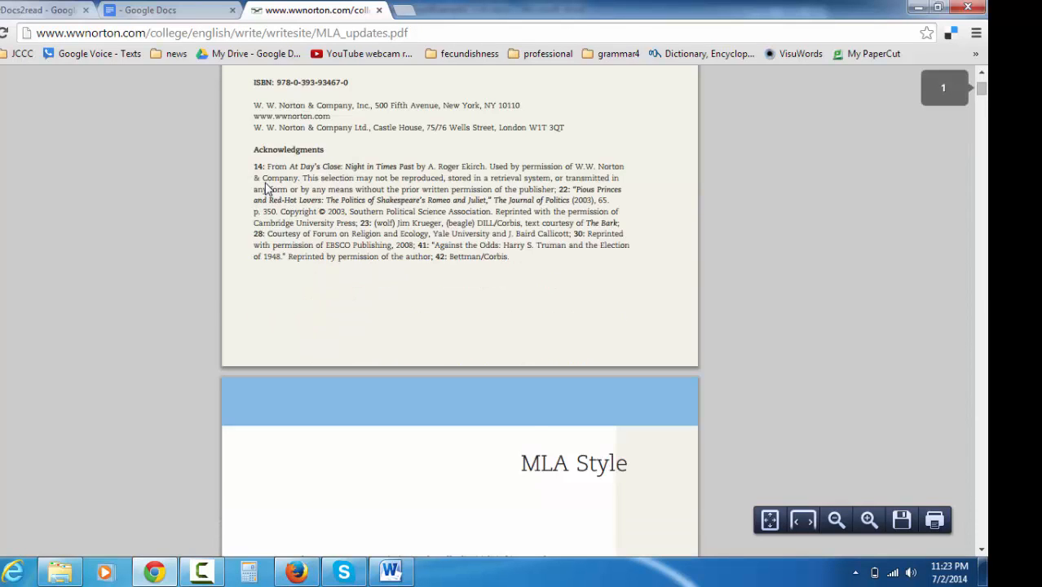
scroll(down, 3)
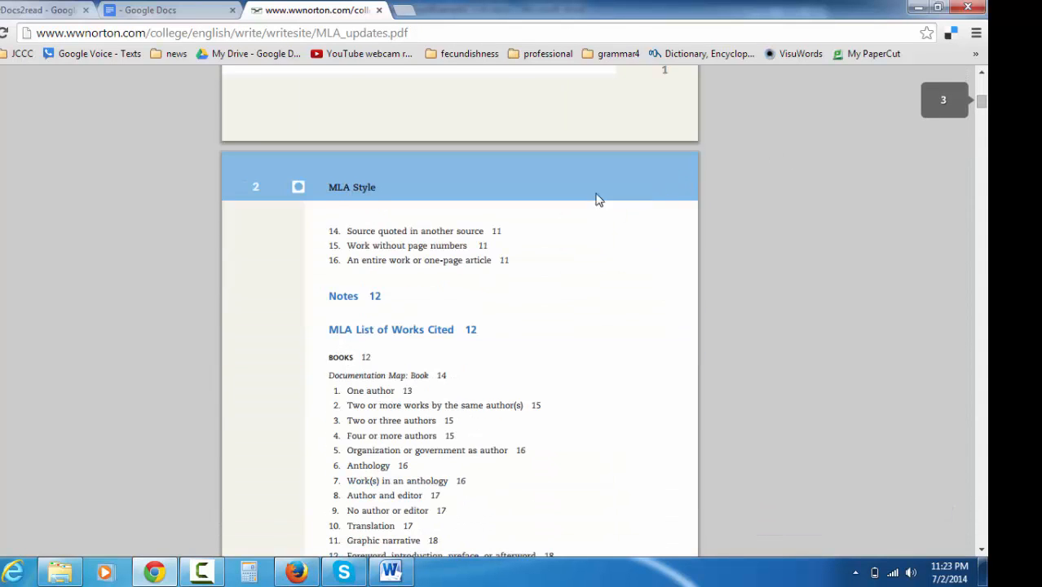
scroll(down, 3)
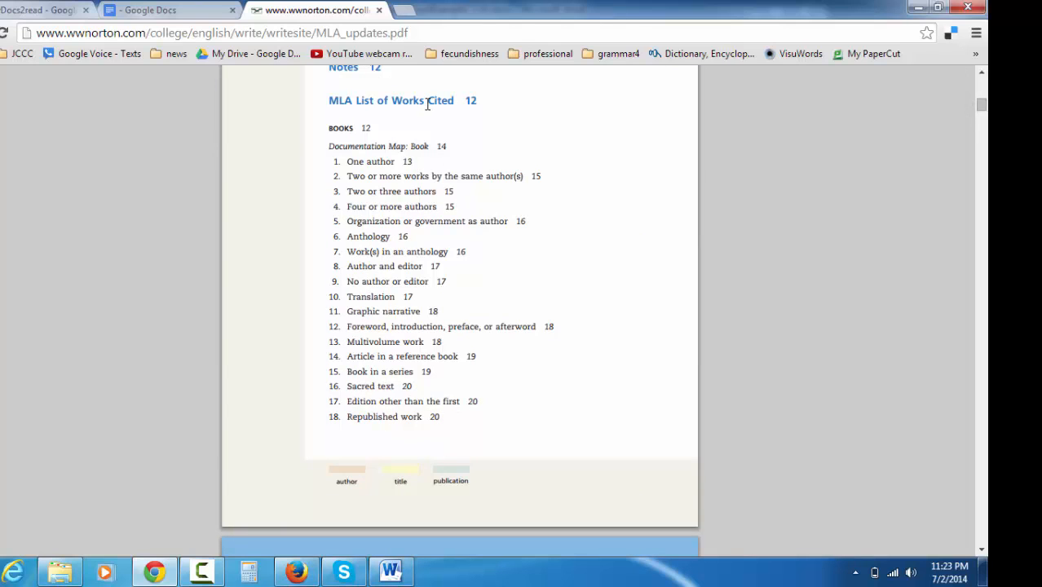
scroll(down, 3)
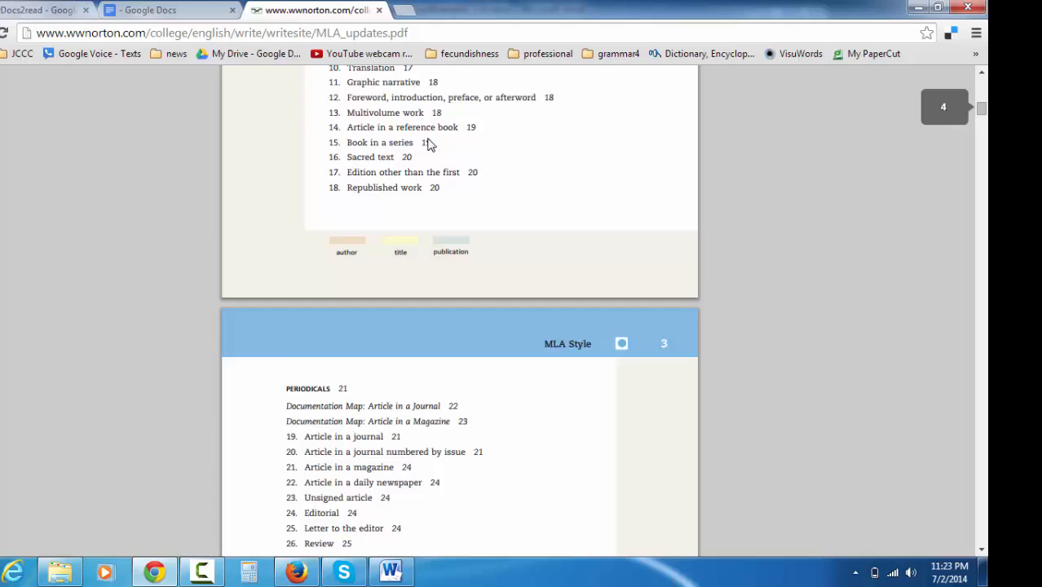
scroll(down, 3)
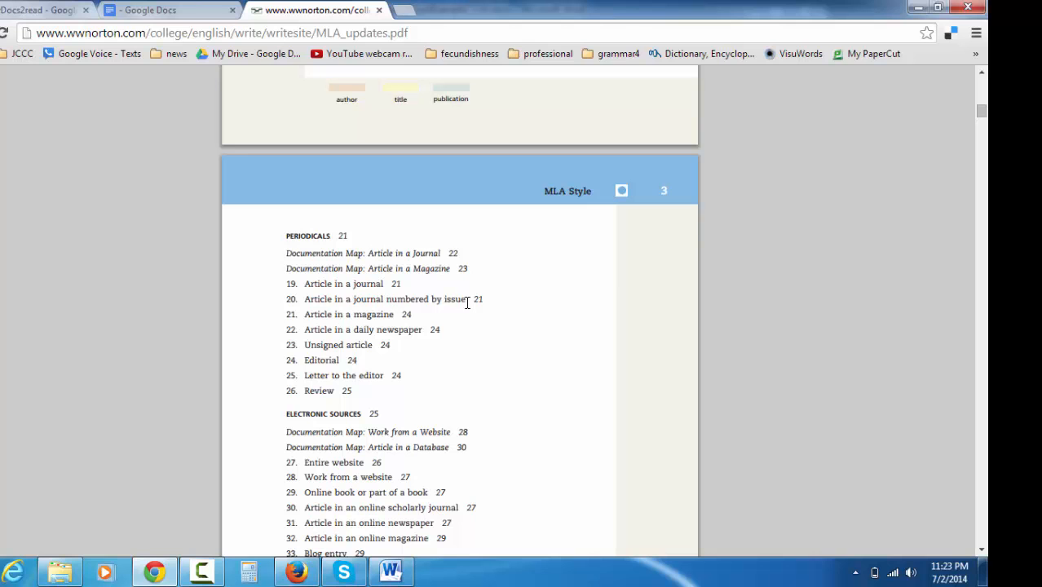
scroll(down, 3)
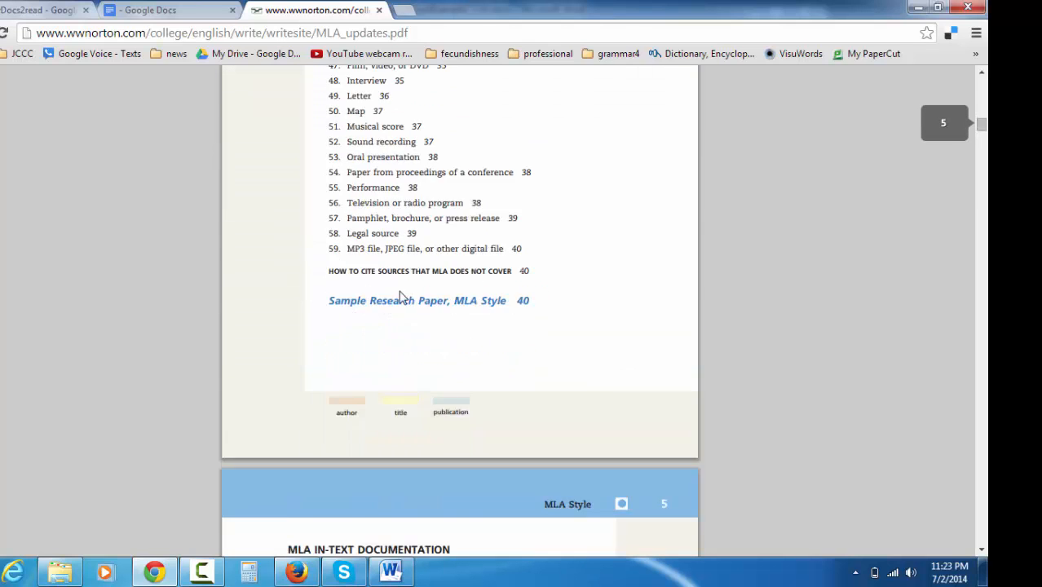
scroll(down, 3)
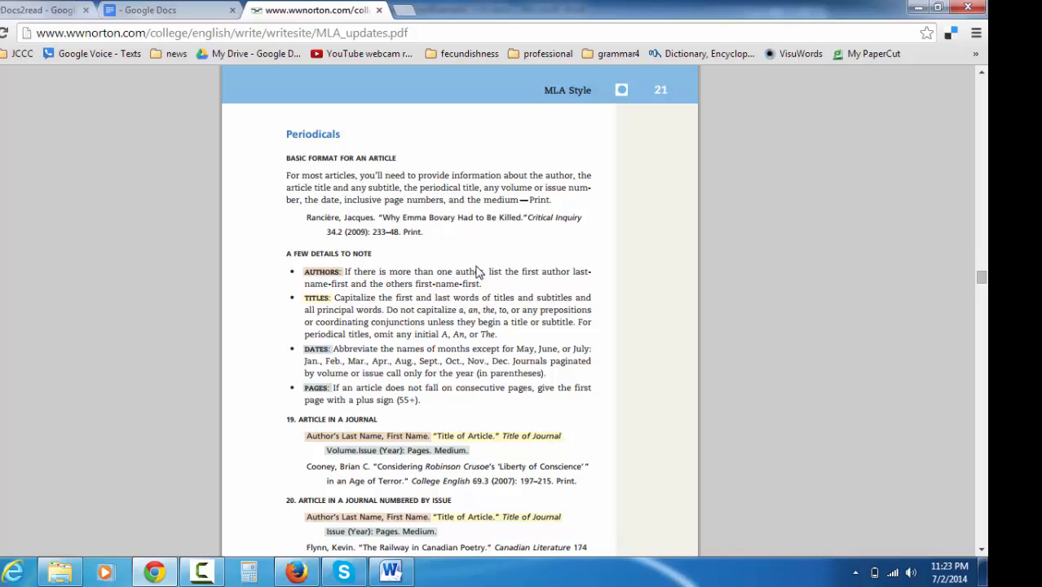
mouse_move(465, 425)
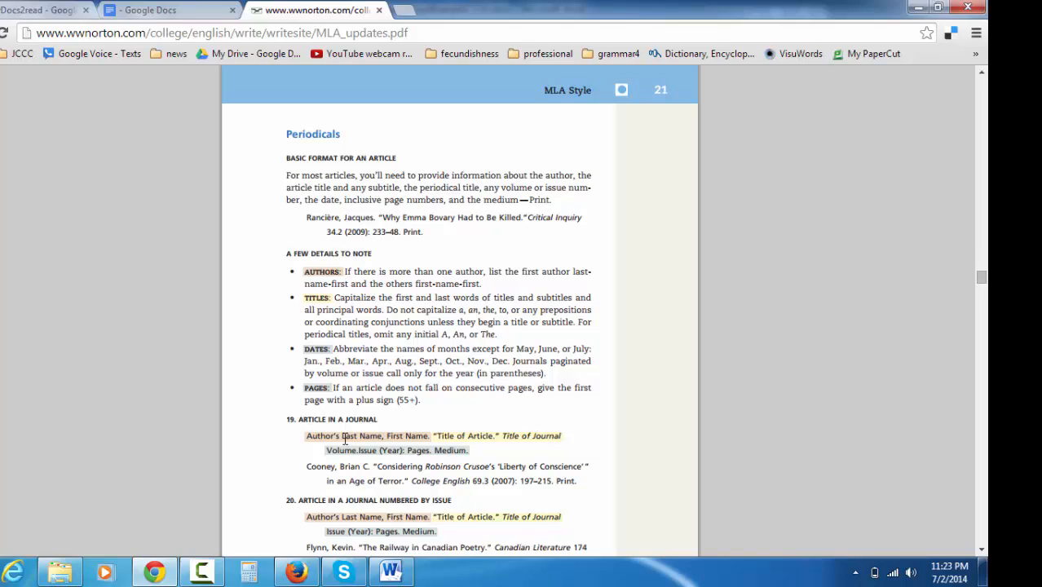
mouse_move(443, 435)
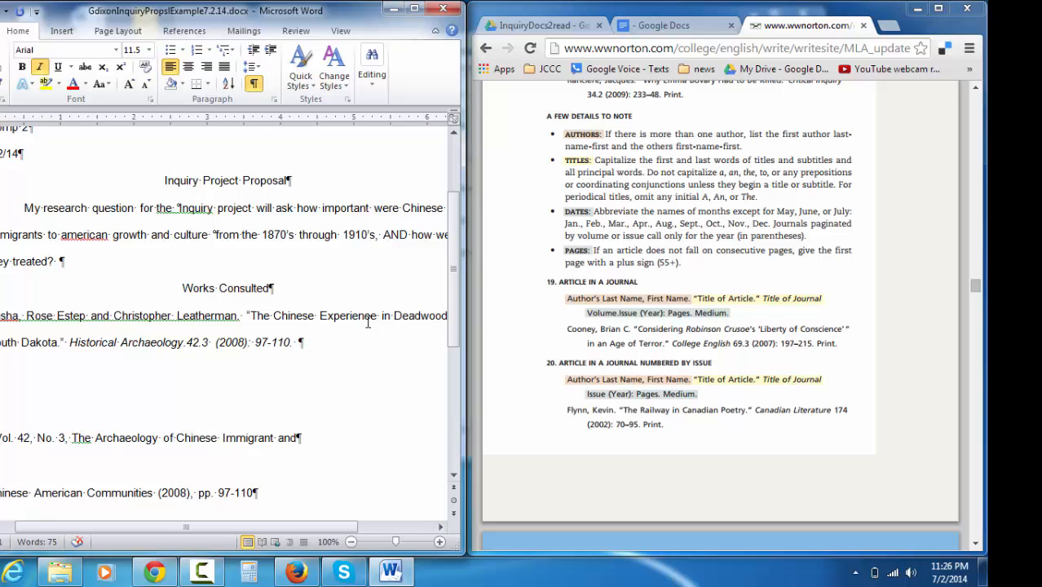
Add the medium 'Print' at the end of the citation after '97-110.'.
click(300, 342)
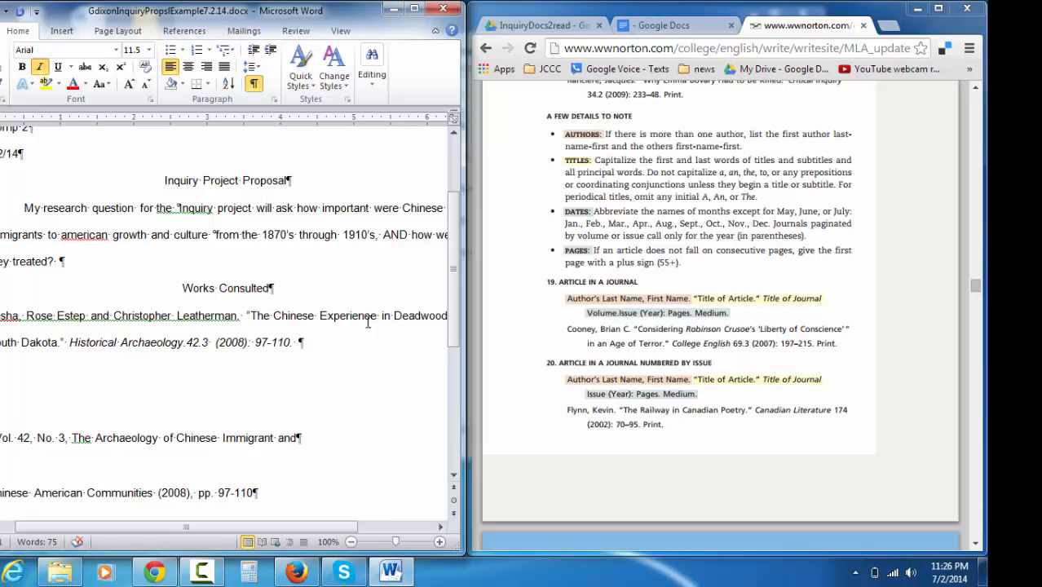
click(300, 342)
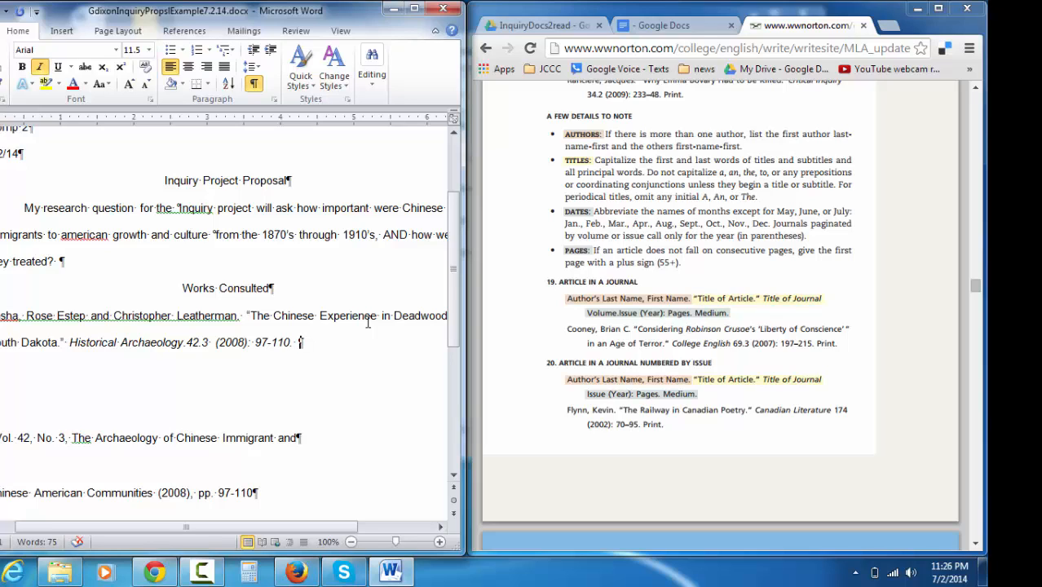
text(print)
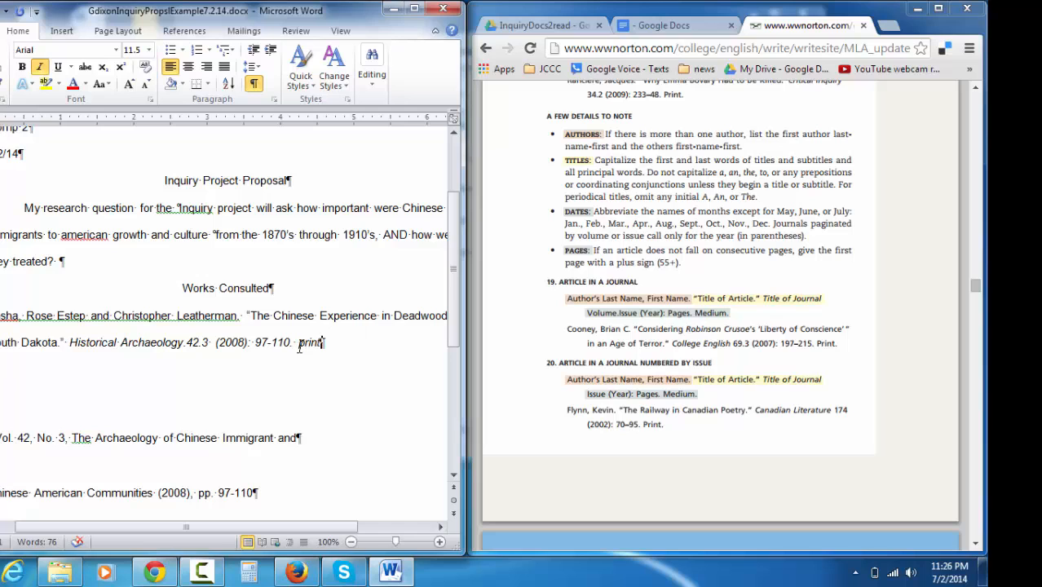
double_click(309, 343)
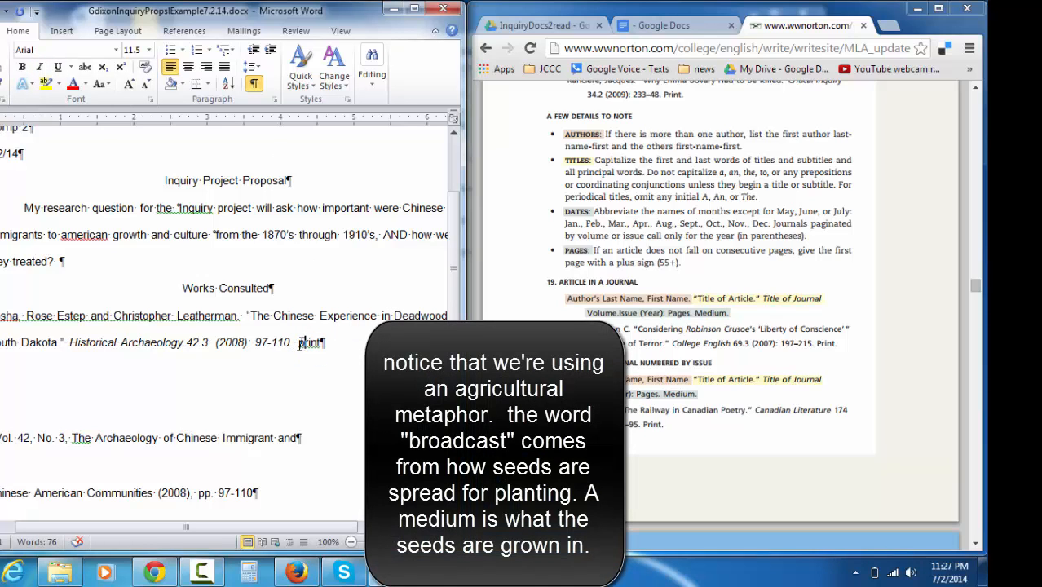
click(308, 342)
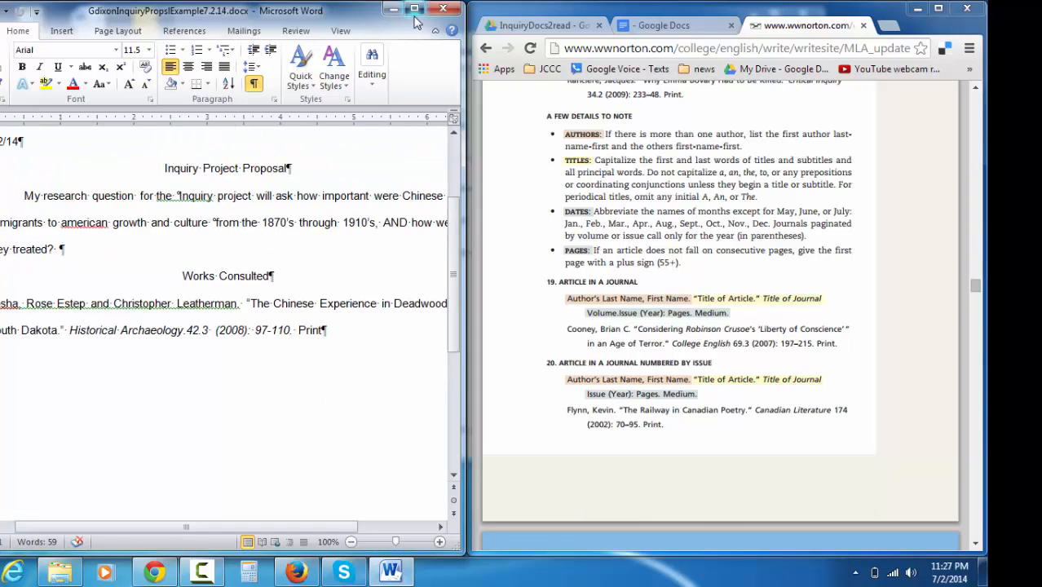
Maximise the Word window so the proposal fills the screen.
click(415, 9)
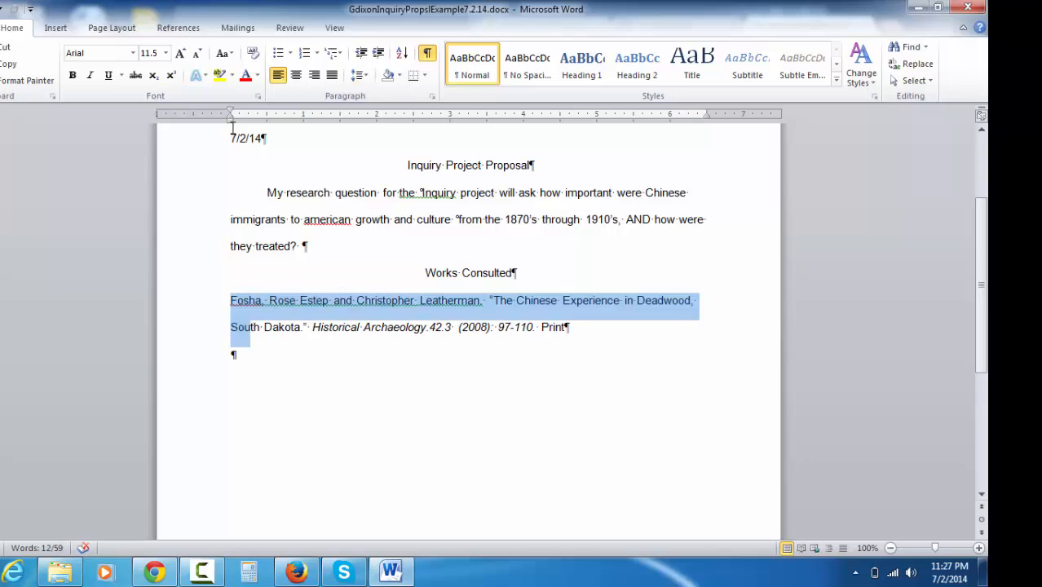
mouse_move(231, 115)
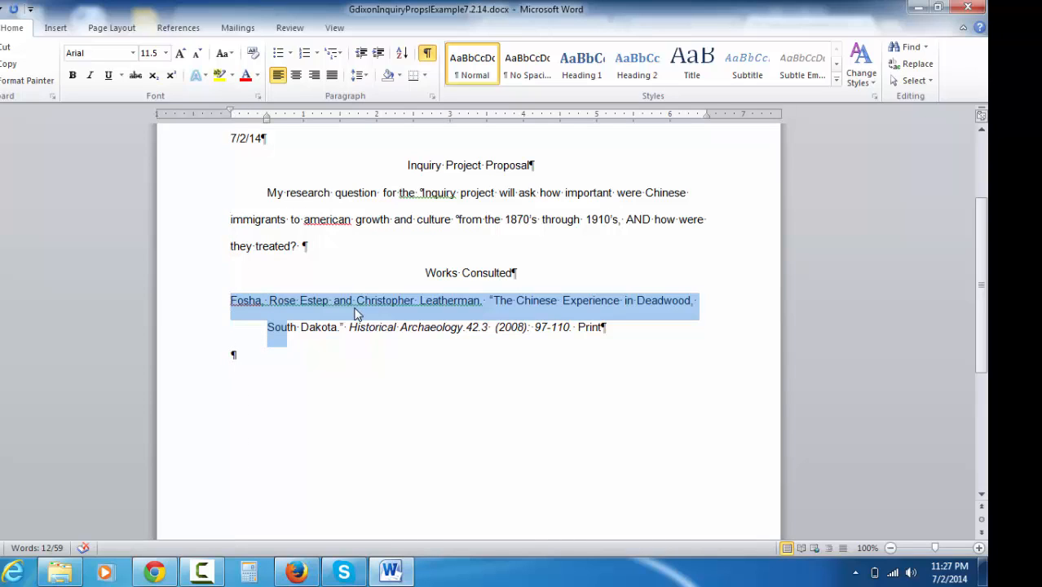
mouse_move(639, 282)
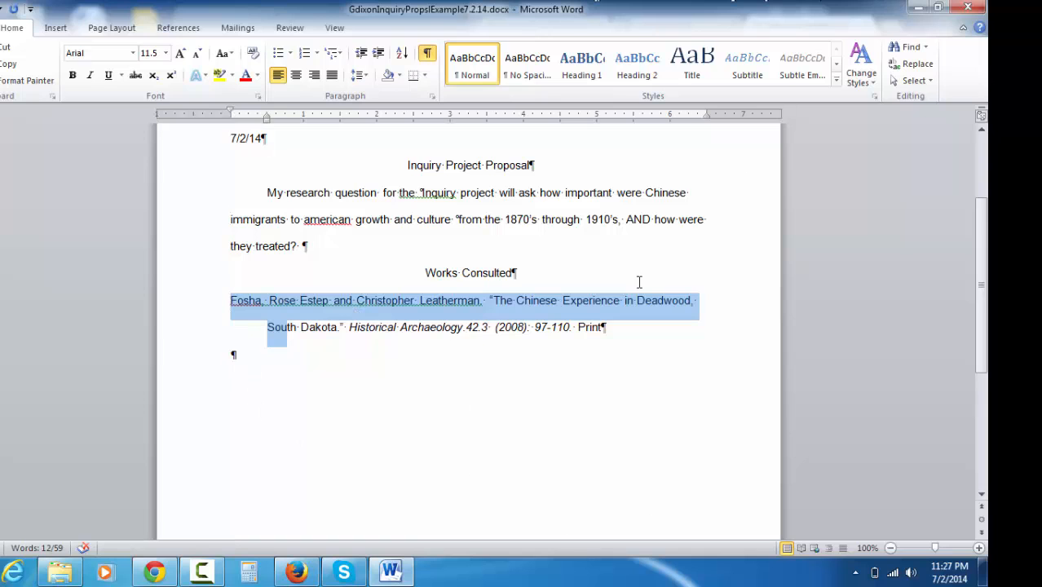
In the Google Docs proposal, add 'Deadwood,' before South Dakota in the citation title.
click(154, 570)
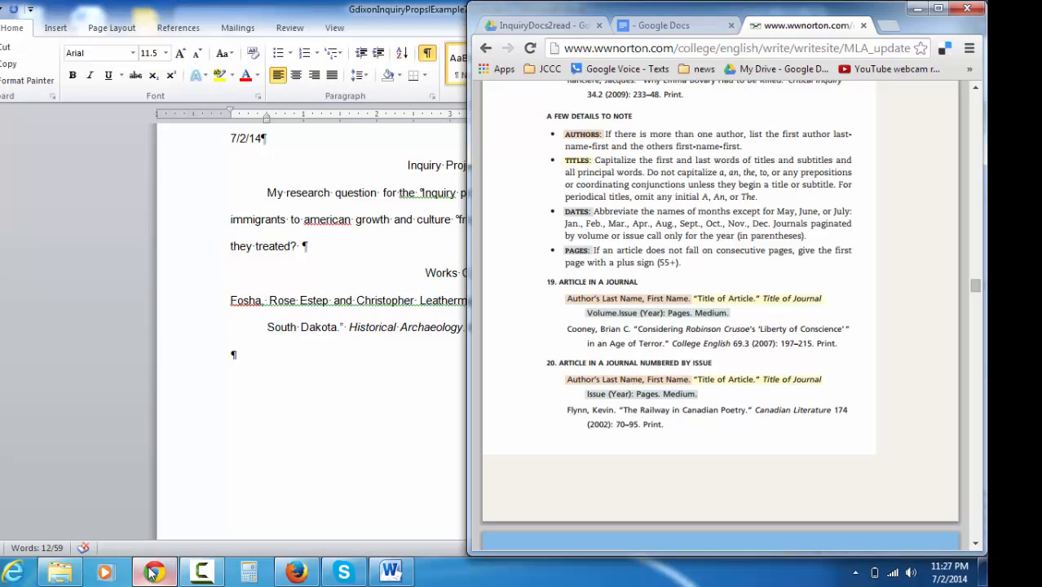
click(664, 26)
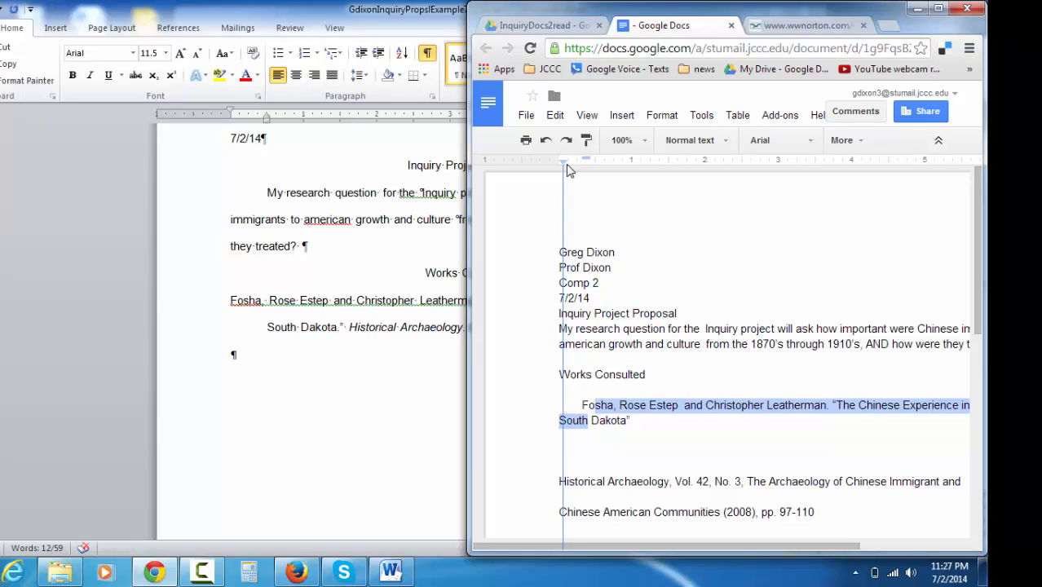
text(Deadwood,)
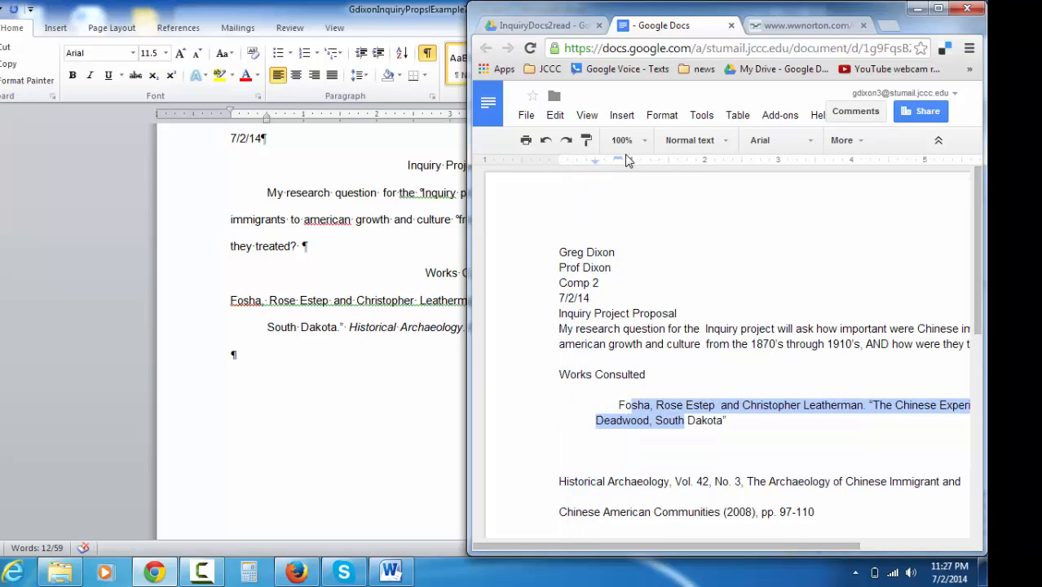